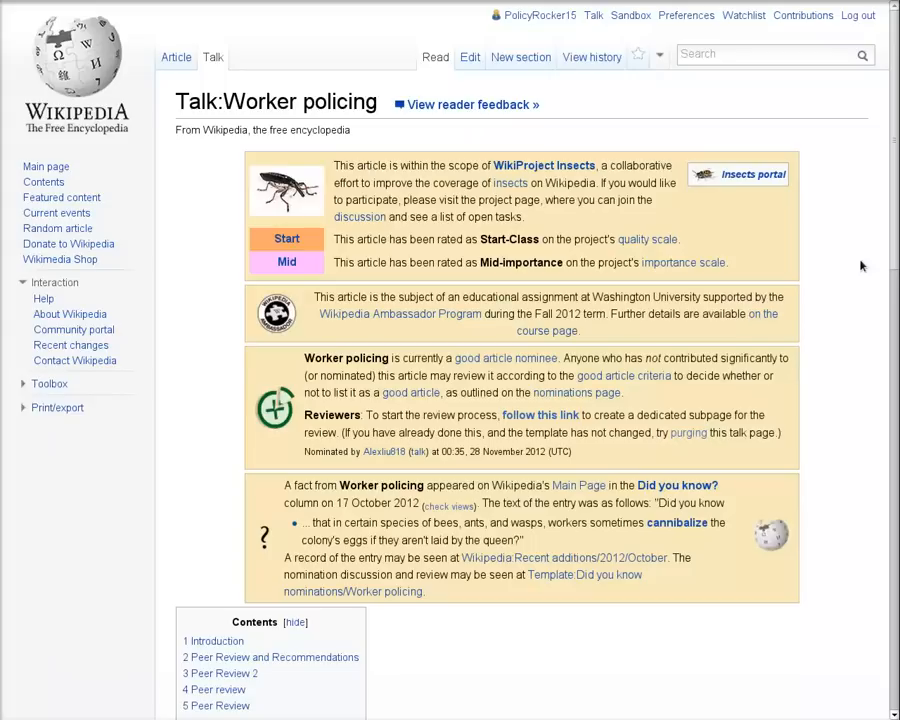
Step: Visit the WikiProject Insects page, then go to PolicyRocker15's user page
left_click(176, 56)
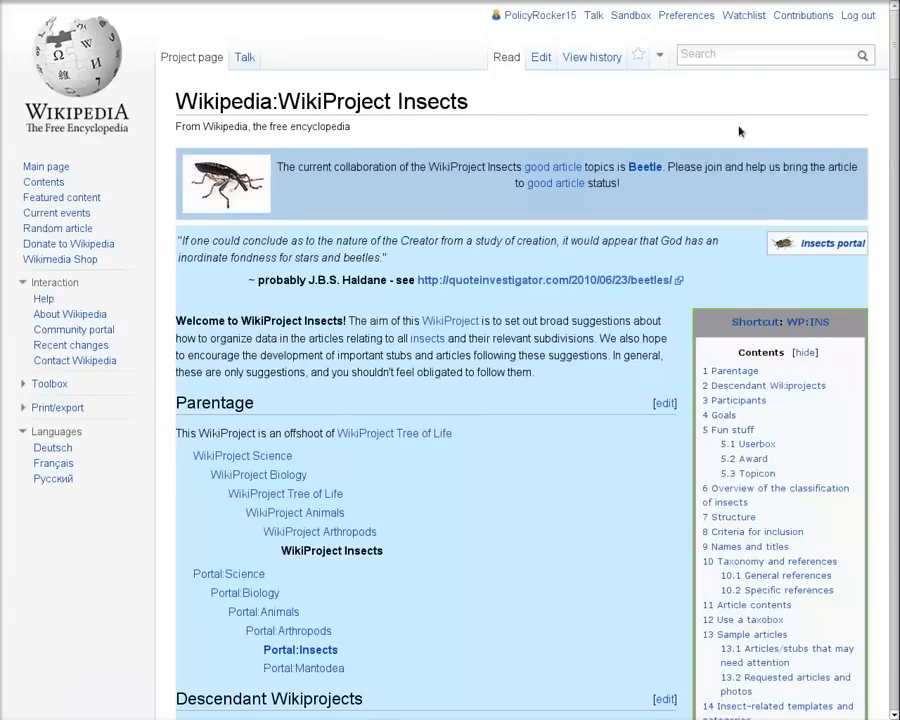
left_click(548, 16)
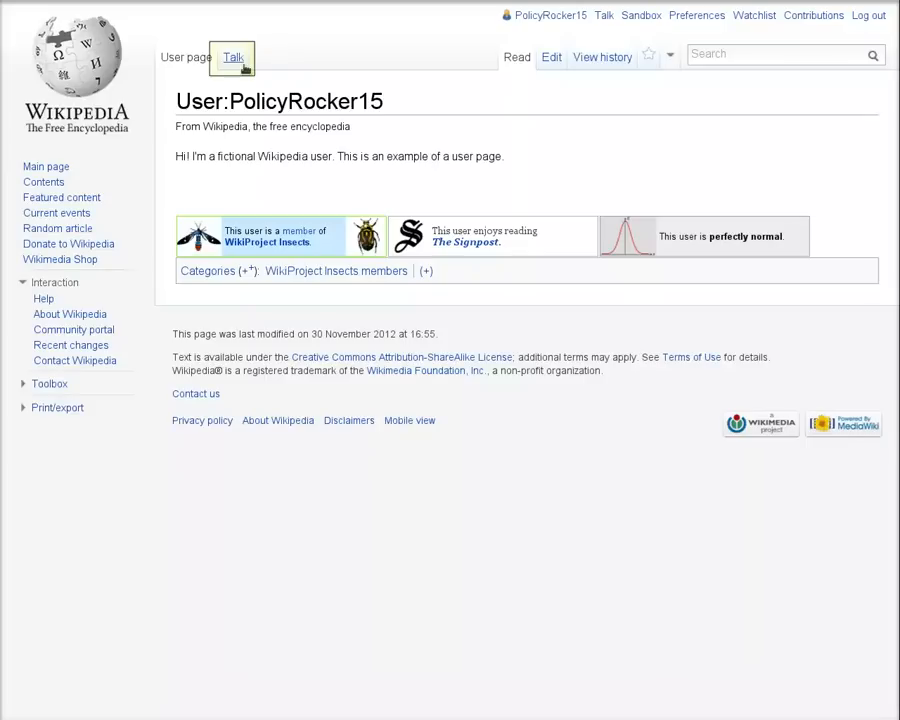
left_click(232, 56)
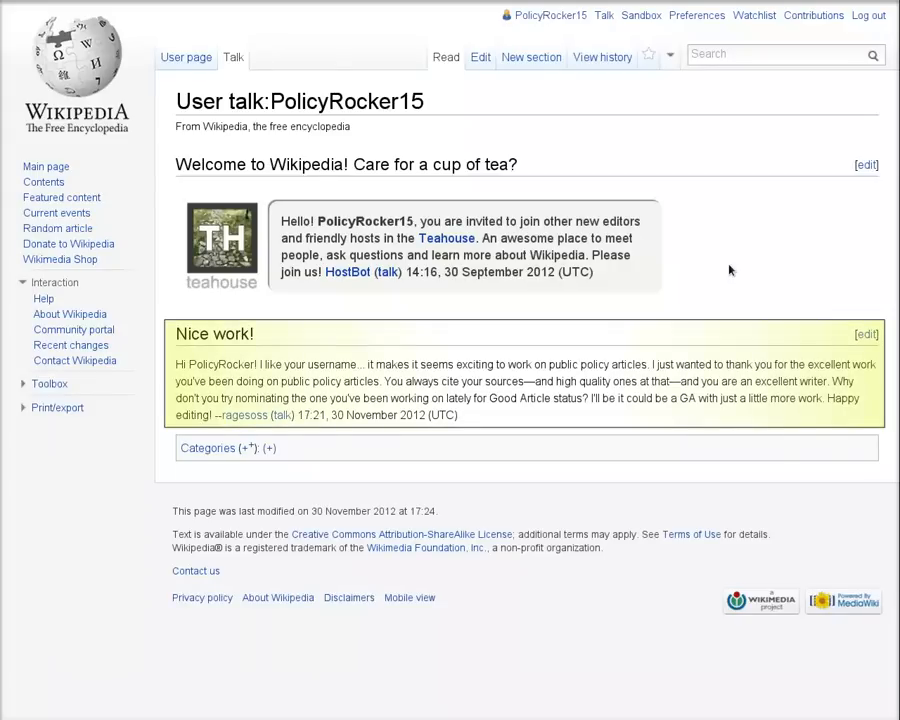
left_click(186, 56)
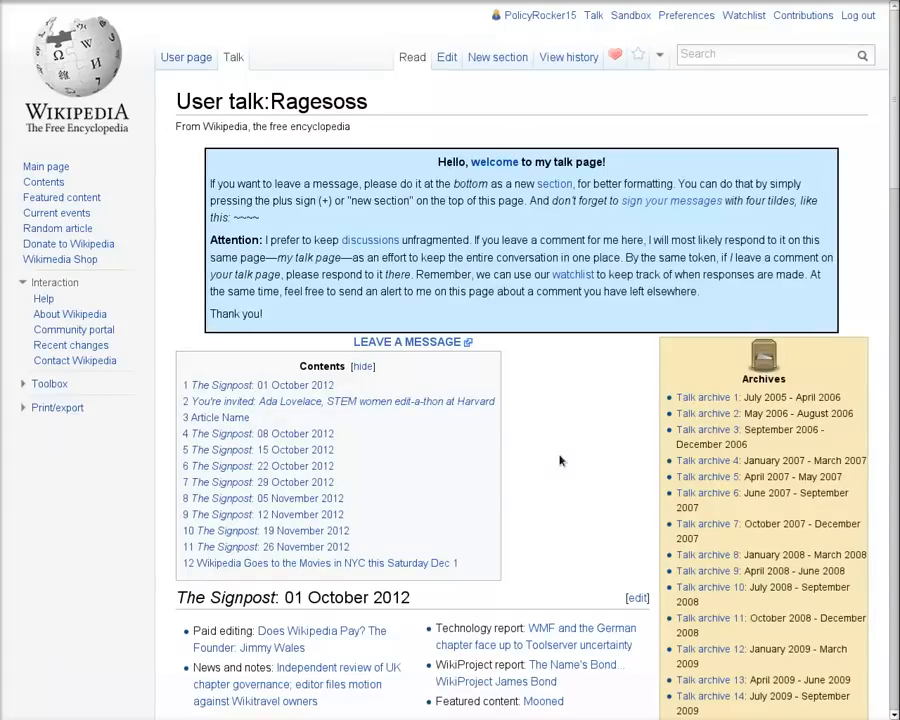
left_click(496, 56)
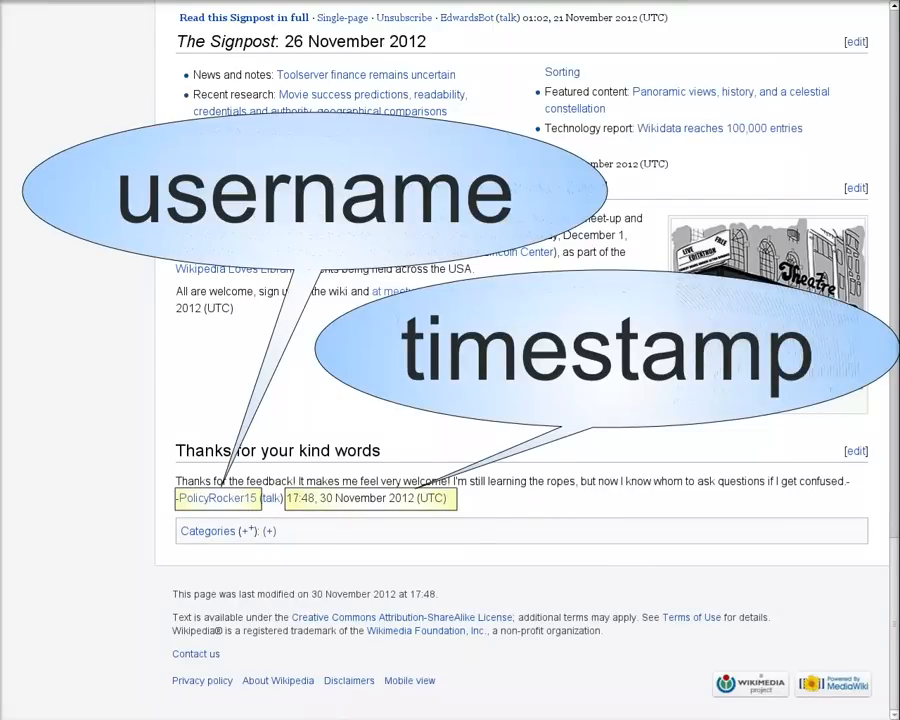
left_click(856, 450)
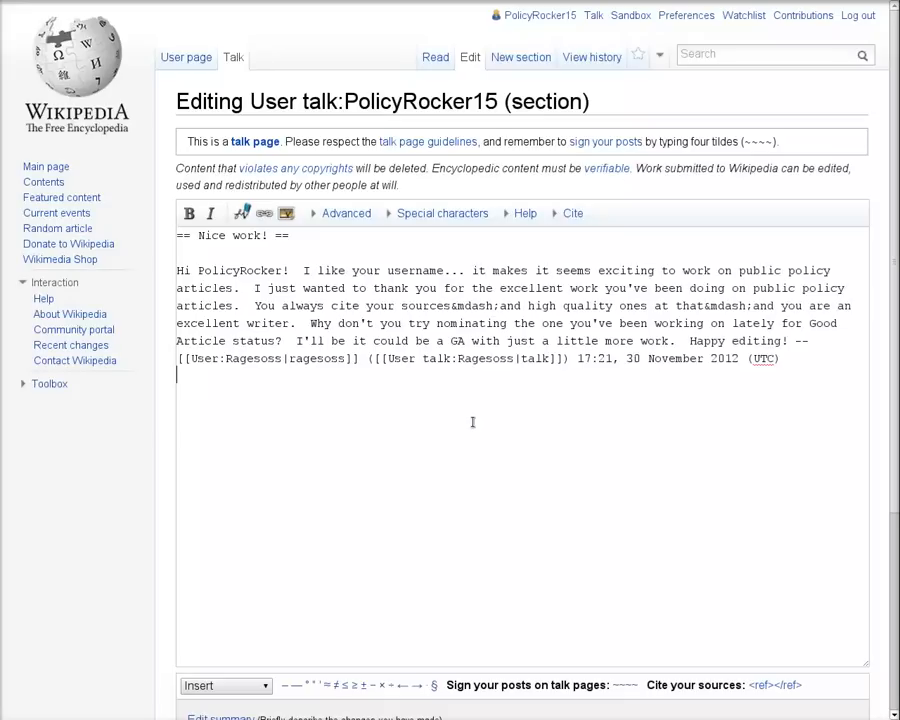